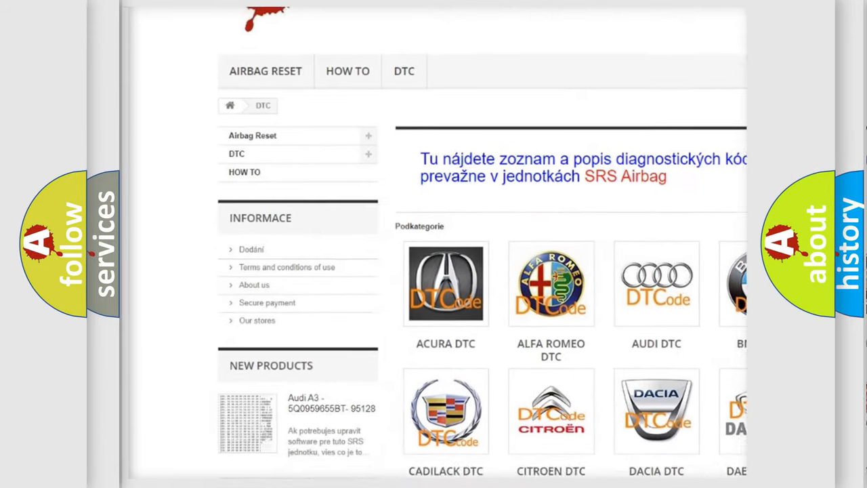
# Scroll the DTC brand grid down to the Lexus DTC tile and highlight it
pyautogui.scroll(-3)
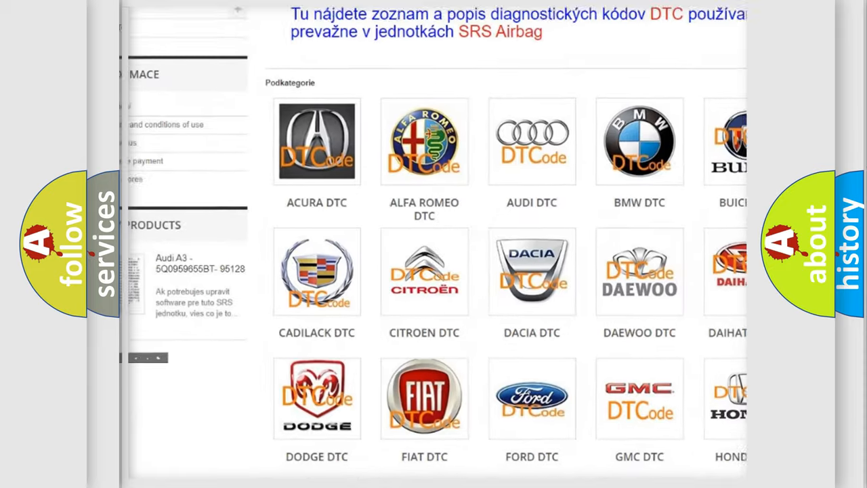
pyautogui.scroll(-3)
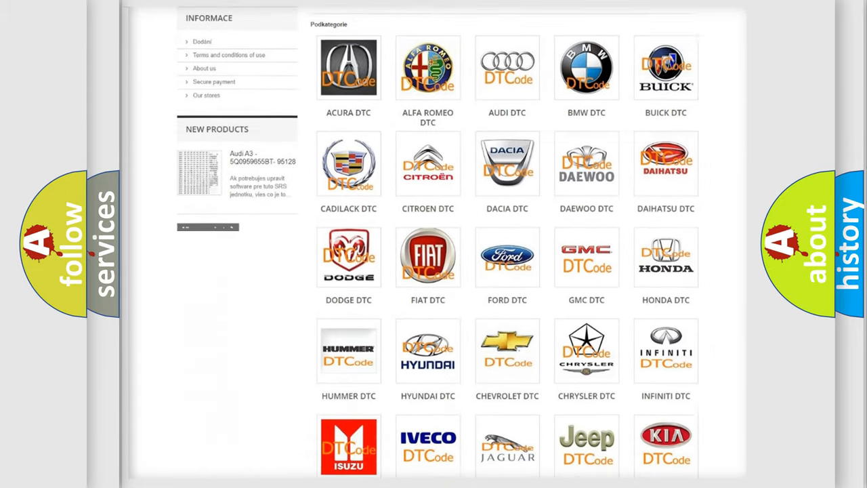
pyautogui.scroll(-3)
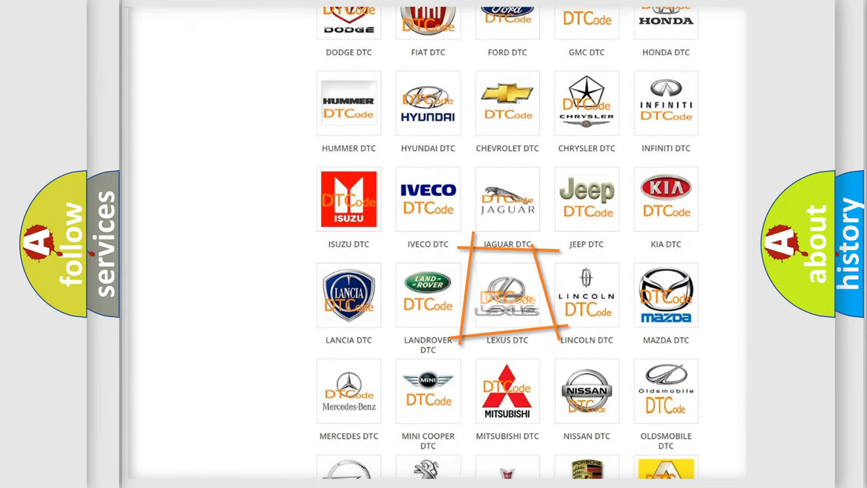
pyautogui.click(507, 296)
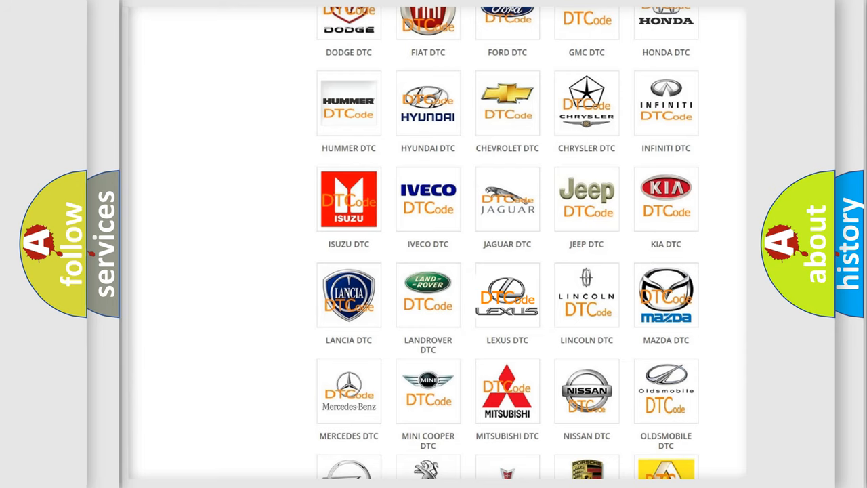